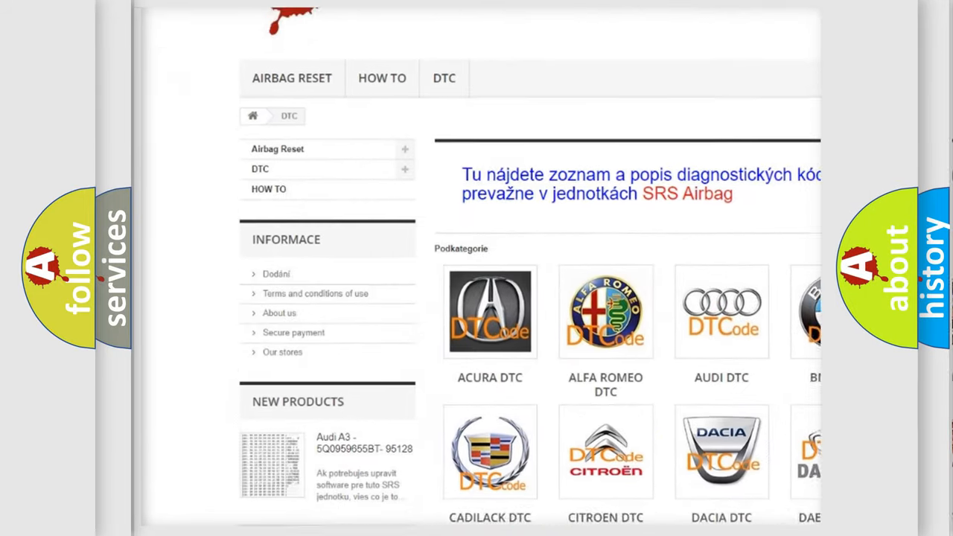
scroll(down, 3)
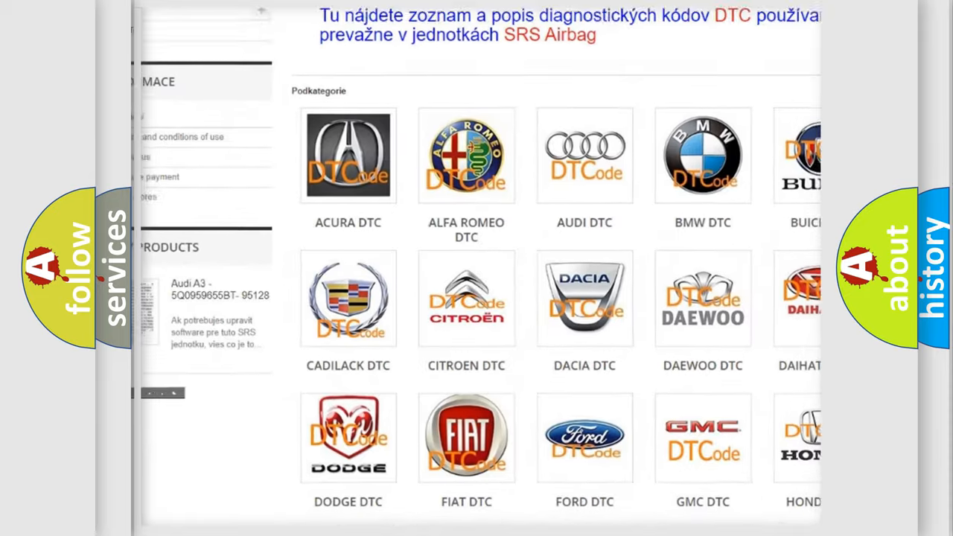
scroll(down, 3)
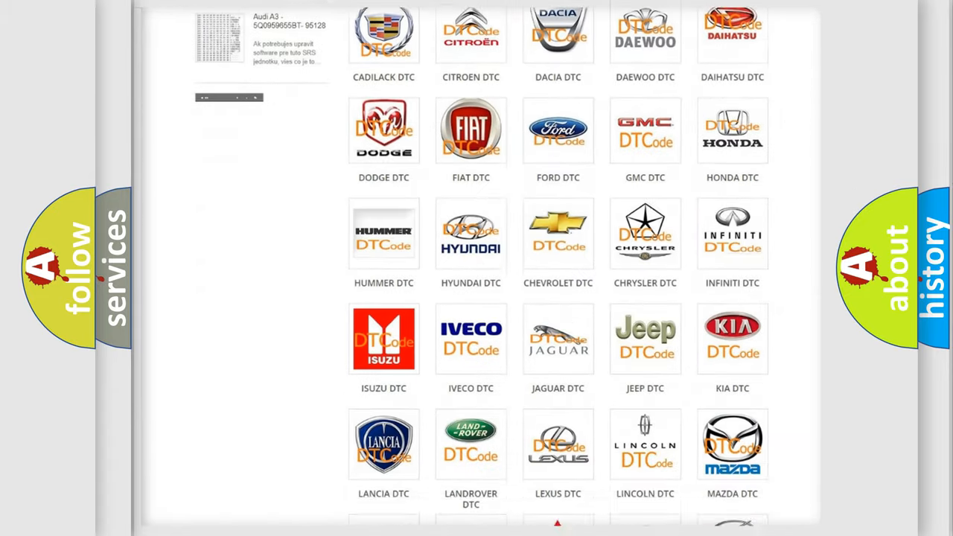
scroll(down, 3)
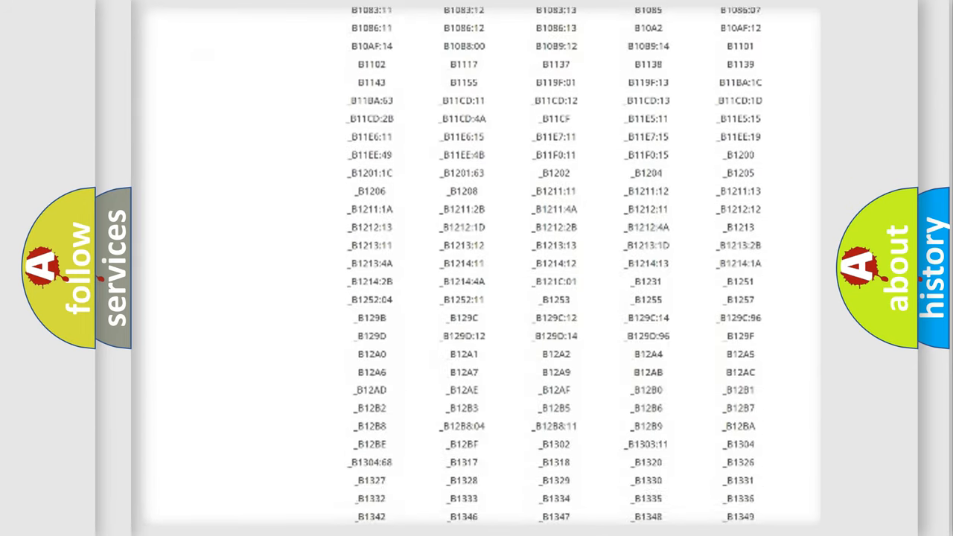
scroll(down, 3)
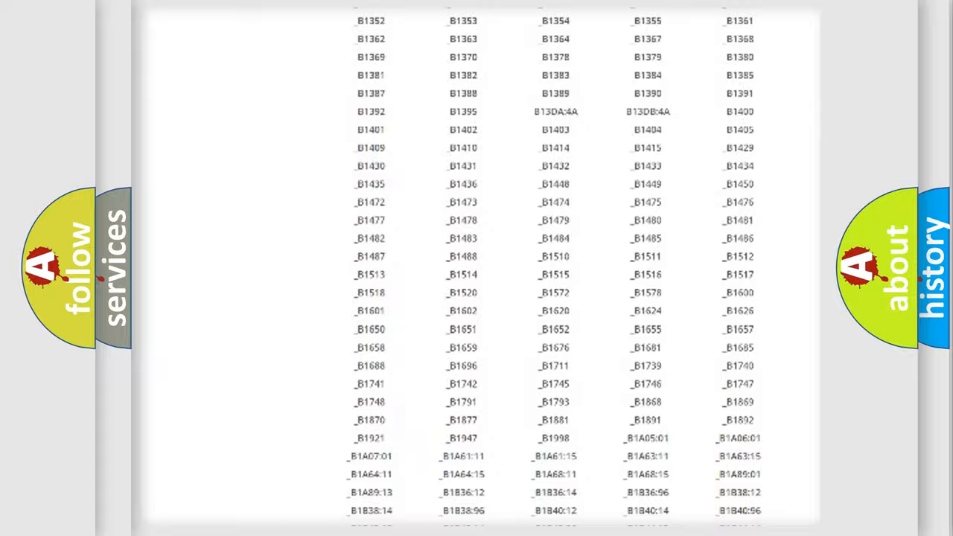